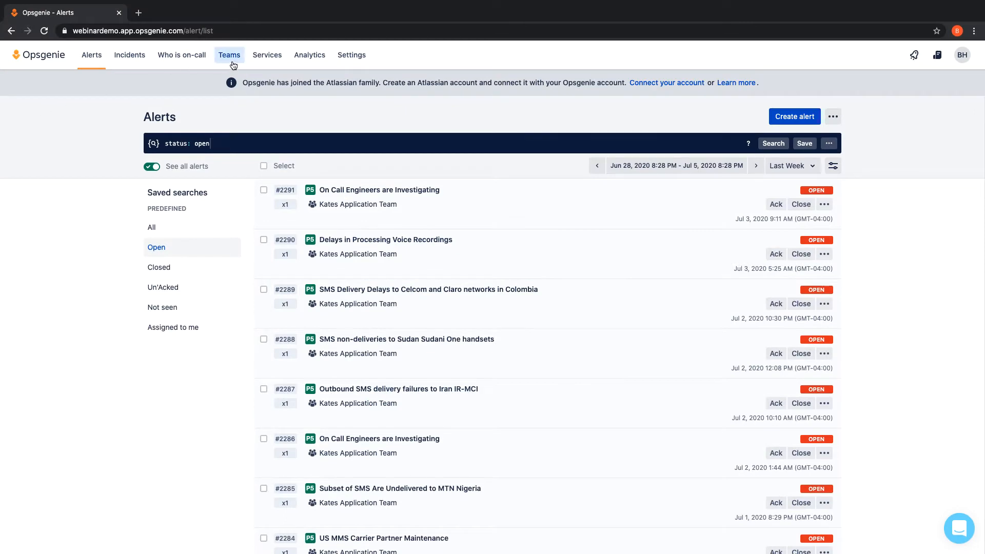
Step: Go to the IT West team page and scroll to its IT West New on-call schedule
click(229, 54)
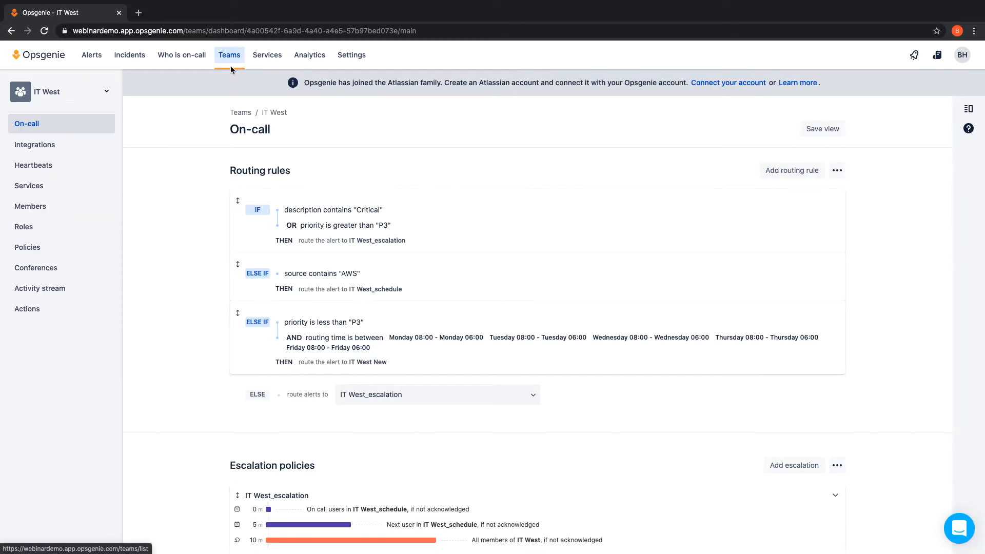
scroll(down, 3)
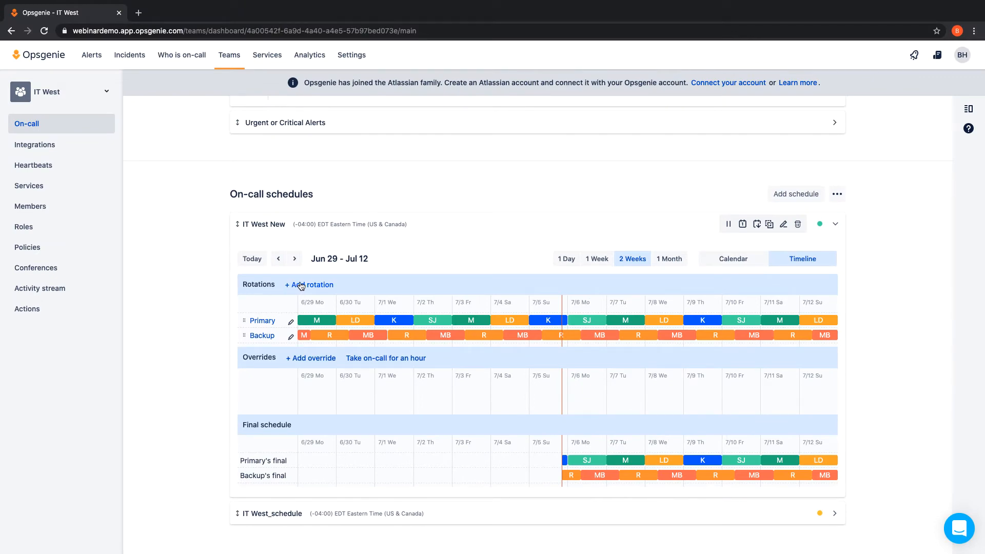
click(312, 191)
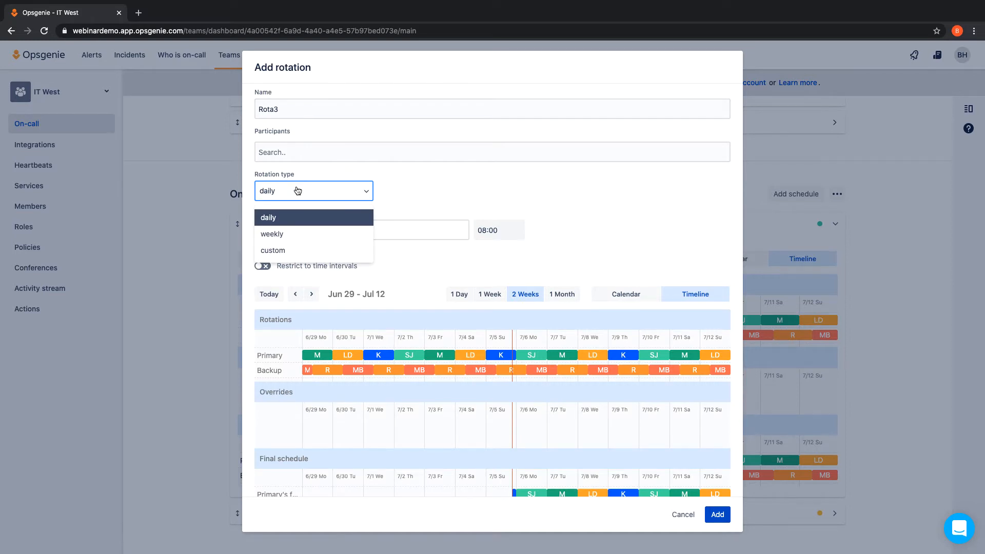
click(268, 217)
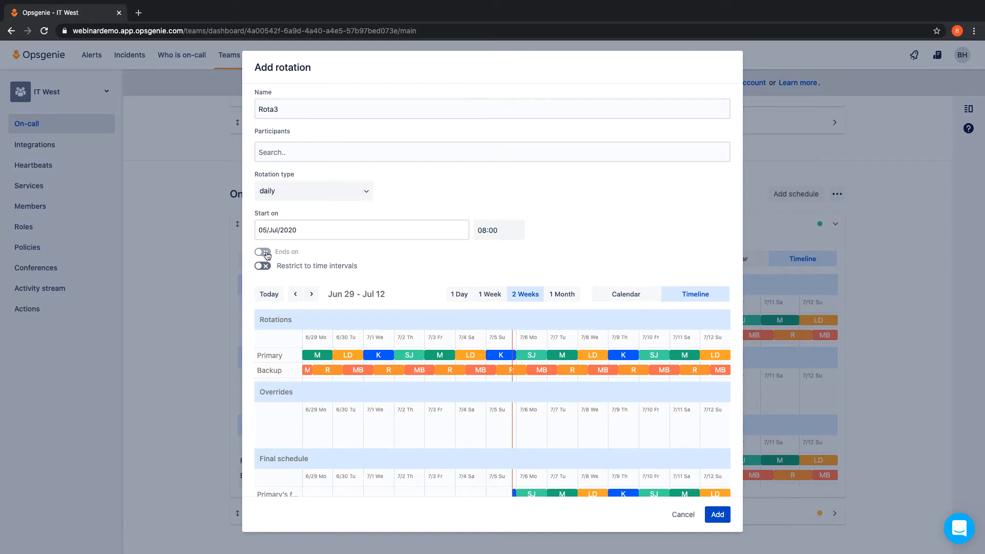
click(262, 252)
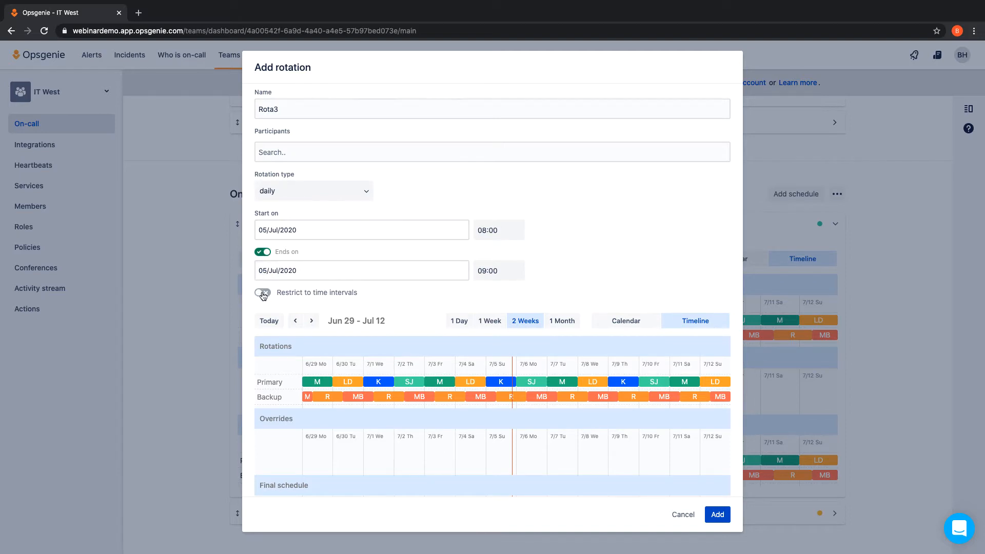
click(262, 293)
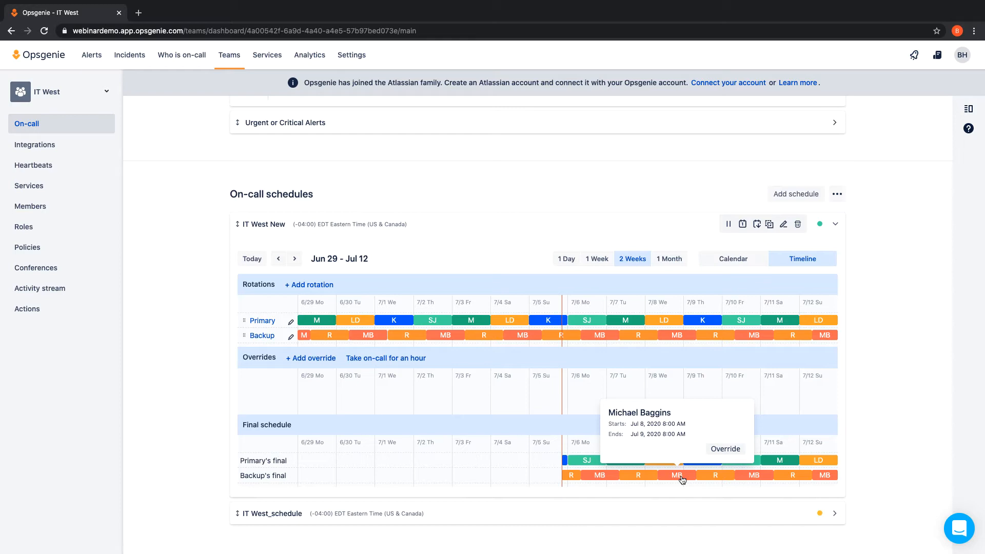
mouse_move(691, 470)
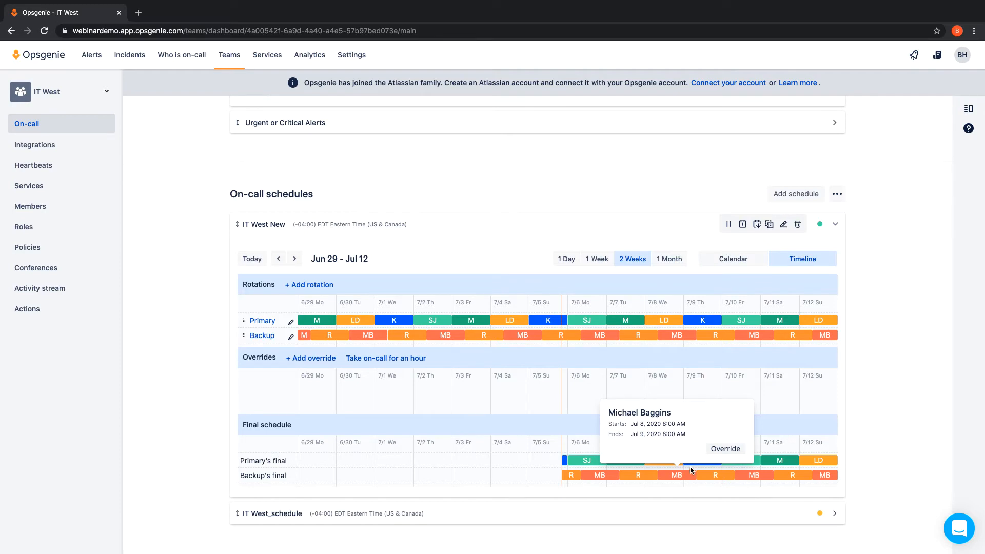
click(726, 448)
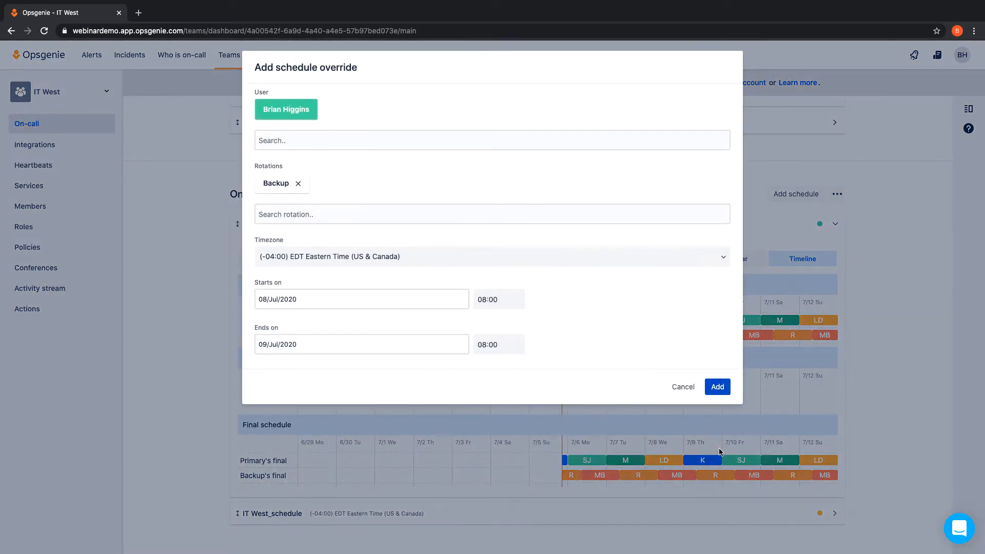
click(718, 386)
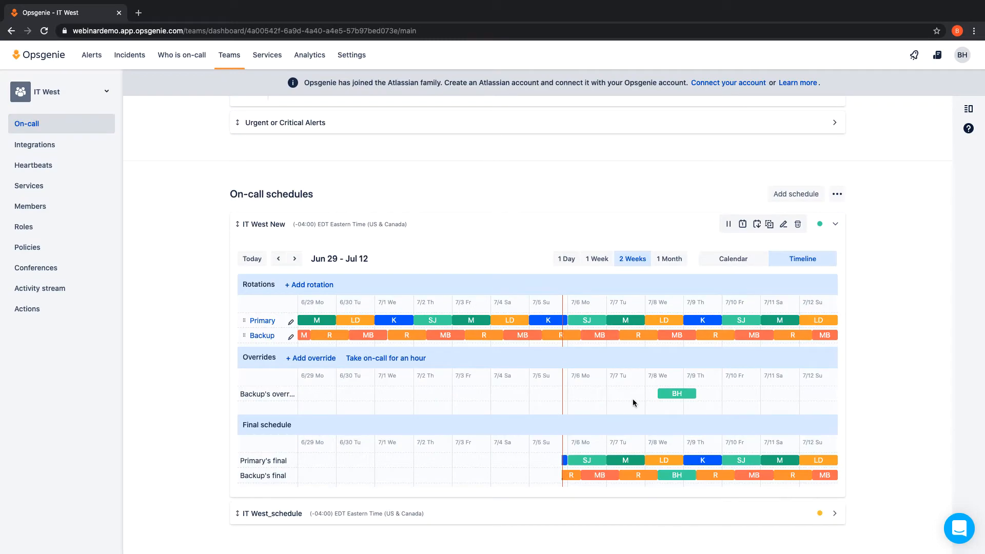
scroll(down, 3)
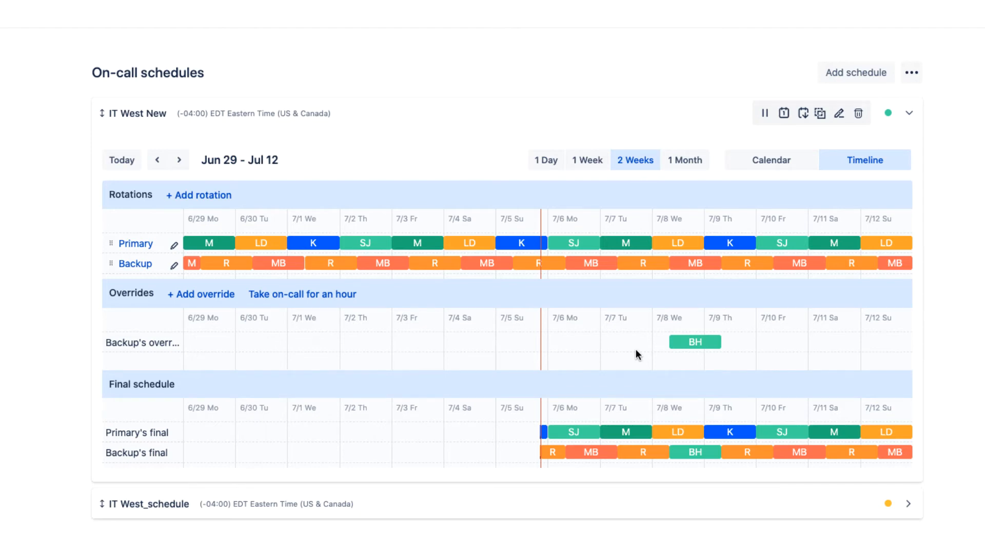
Step: Compare 1 Day, 1 Week and 2 Weeks timelines, then switch IT West New to the monthly Calendar
click(545, 160)
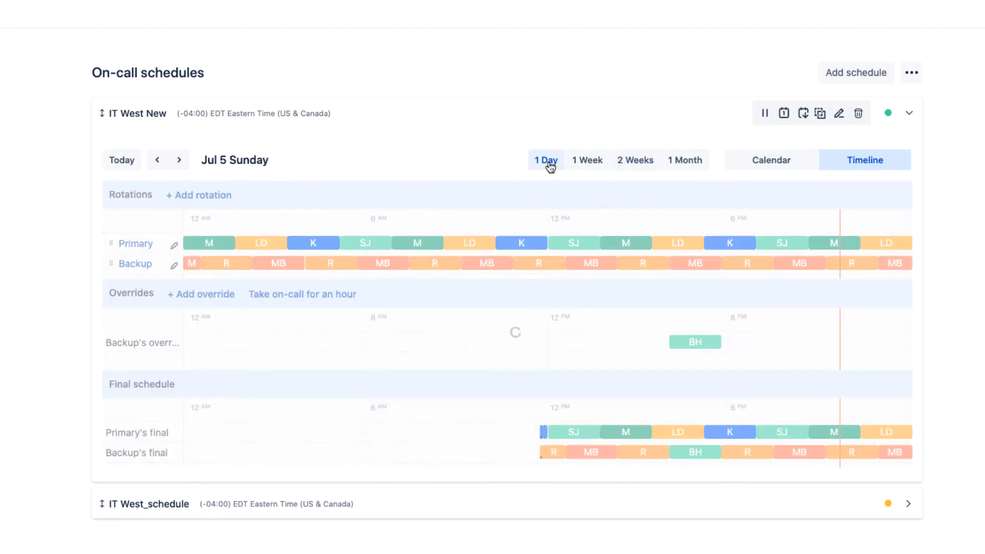
click(587, 160)
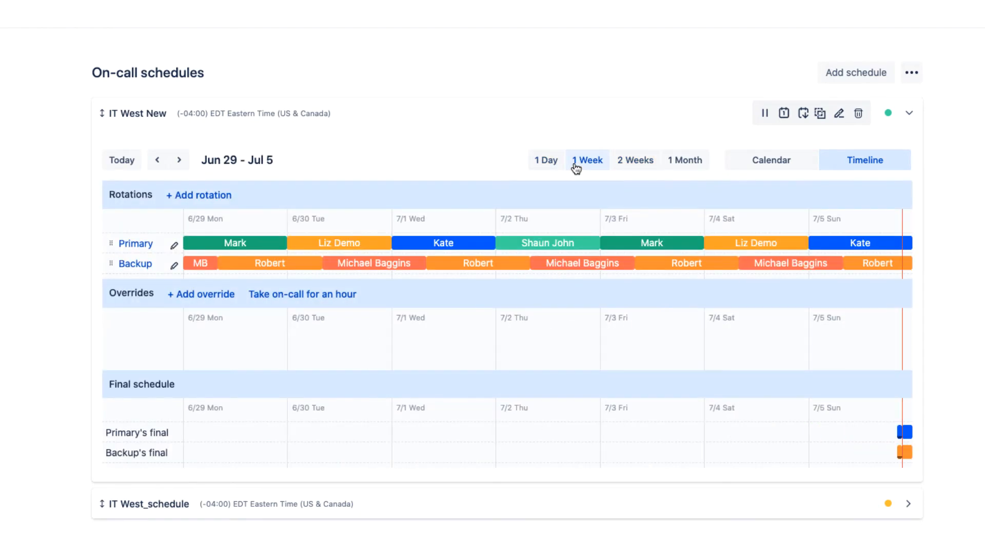
click(634, 160)
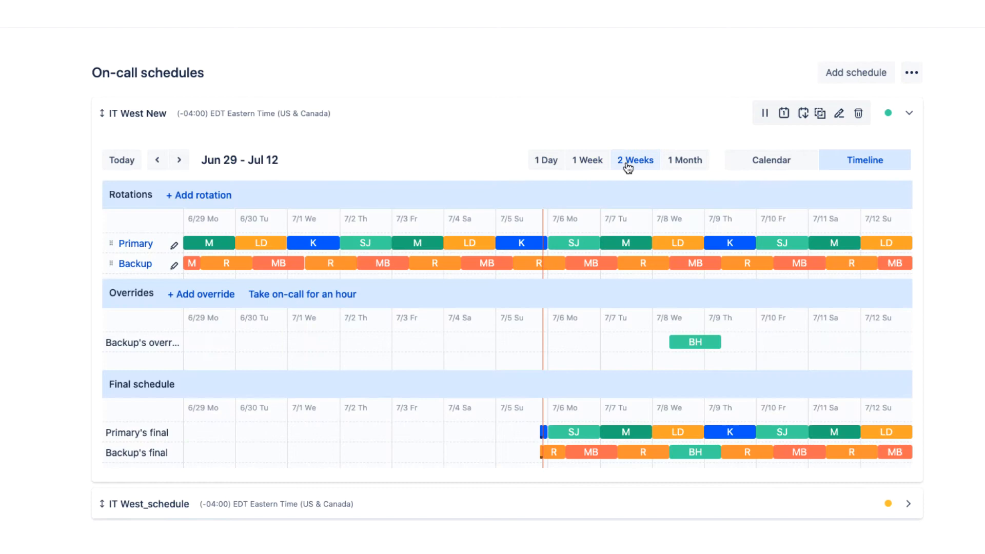
click(771, 160)
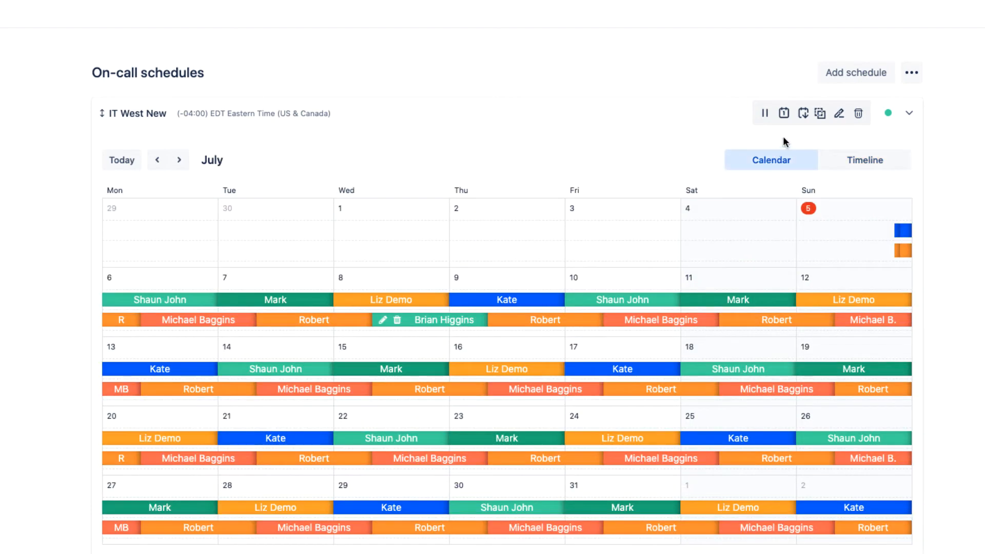
mouse_move(803, 114)
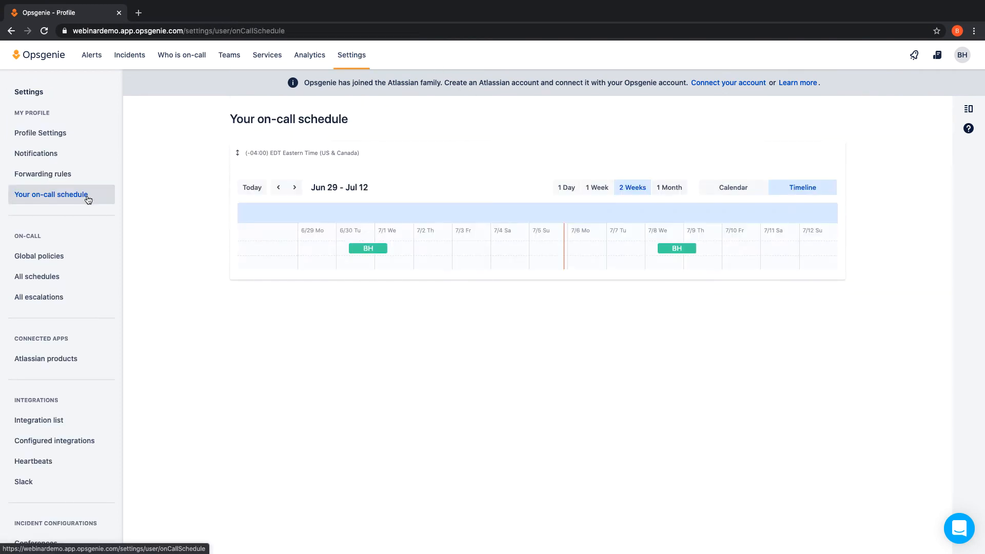
mouse_move(816, 154)
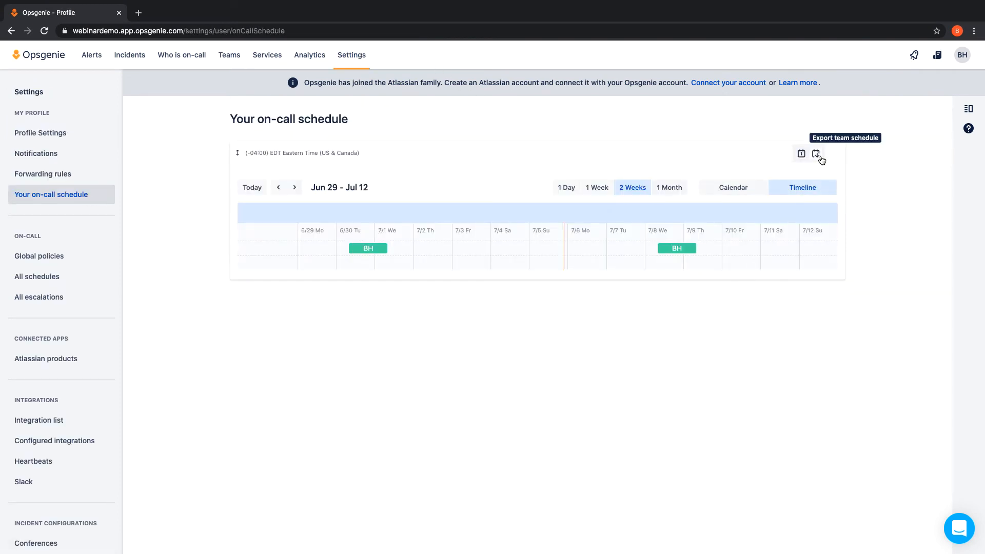
Step: Export the team schedule, then review and save the On Call Shift Notification rule unchanged
click(36, 154)
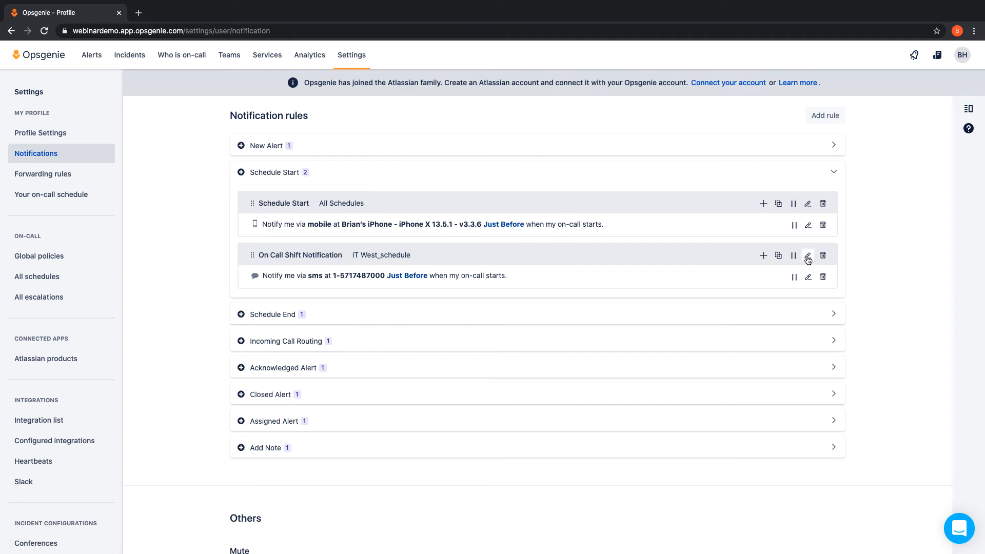
click(808, 255)
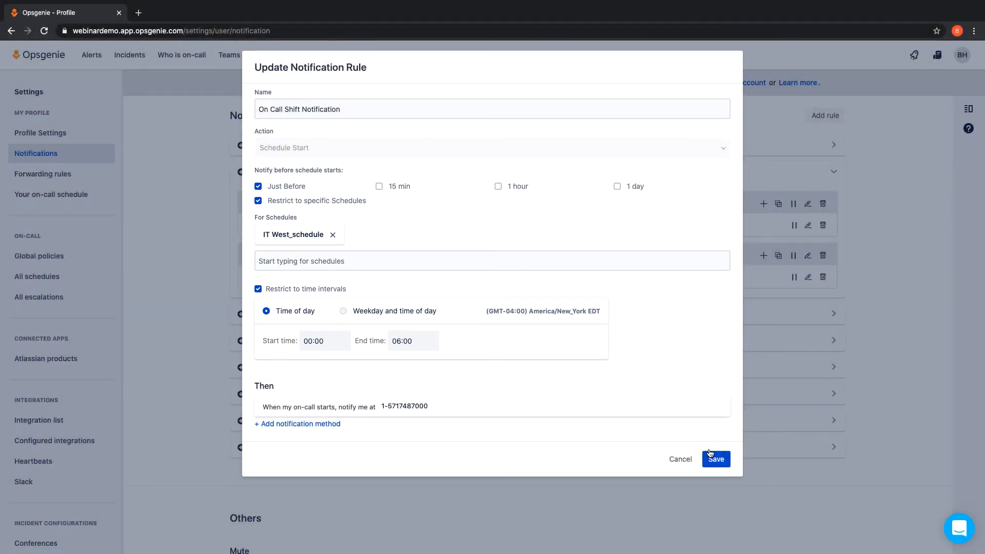
click(715, 459)
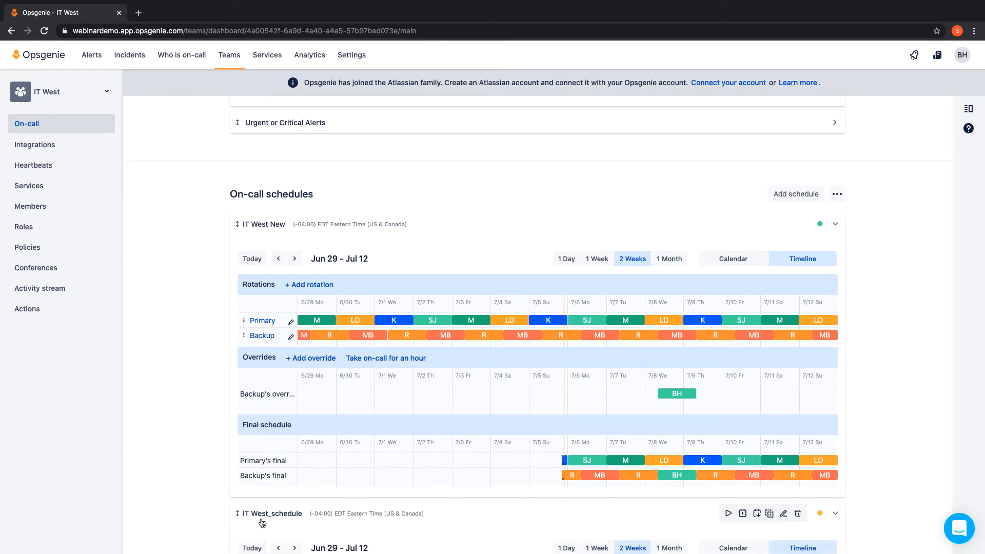
scroll(down, 3)
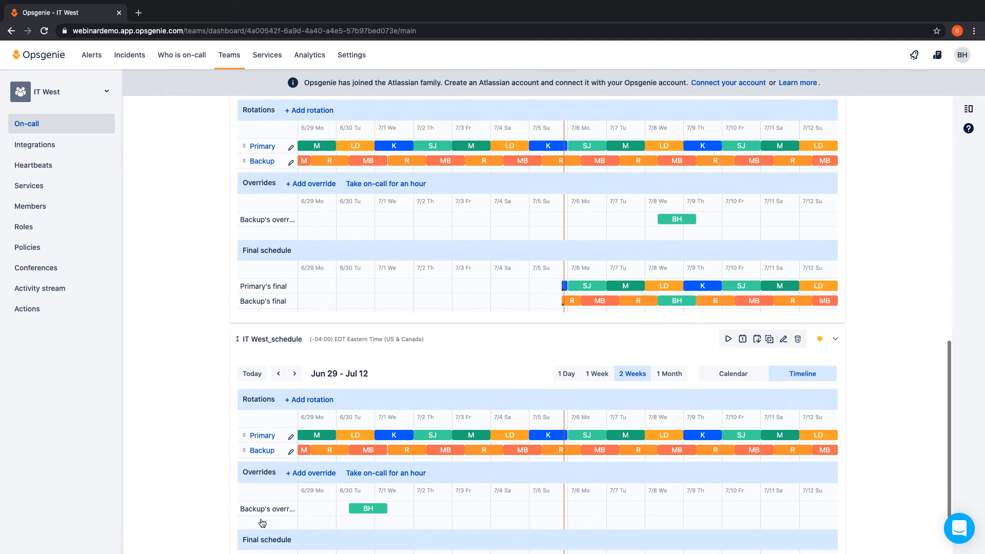
scroll(down, 3)
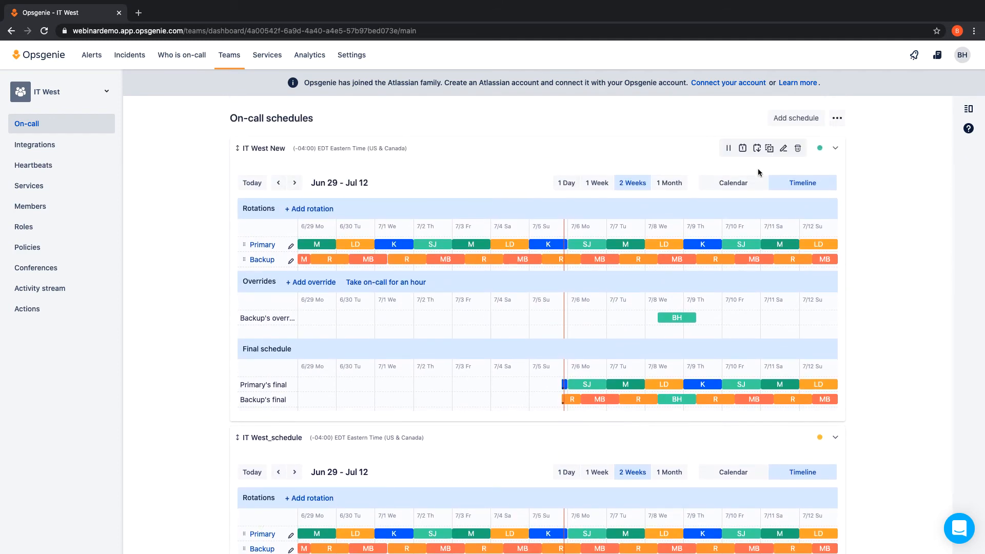
click(784, 148)
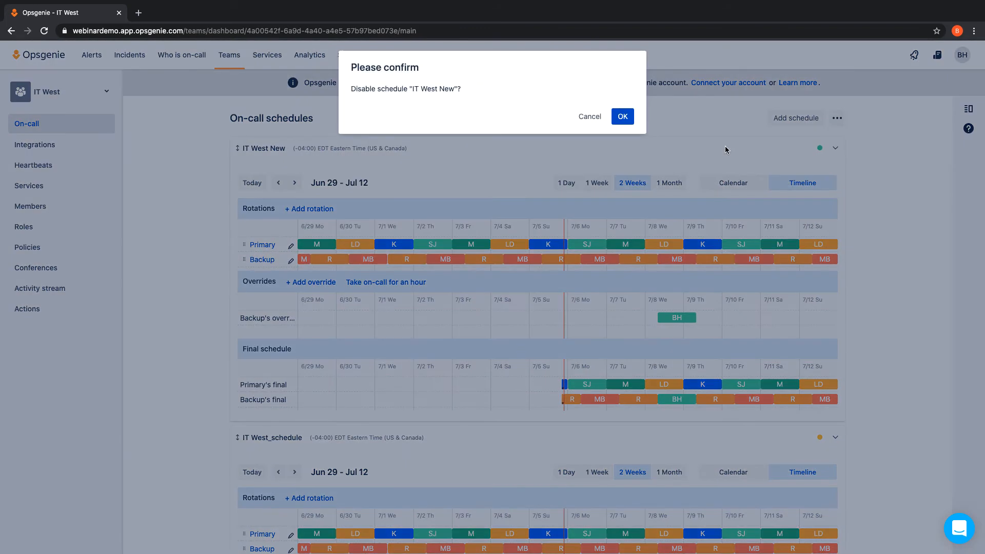
click(622, 116)
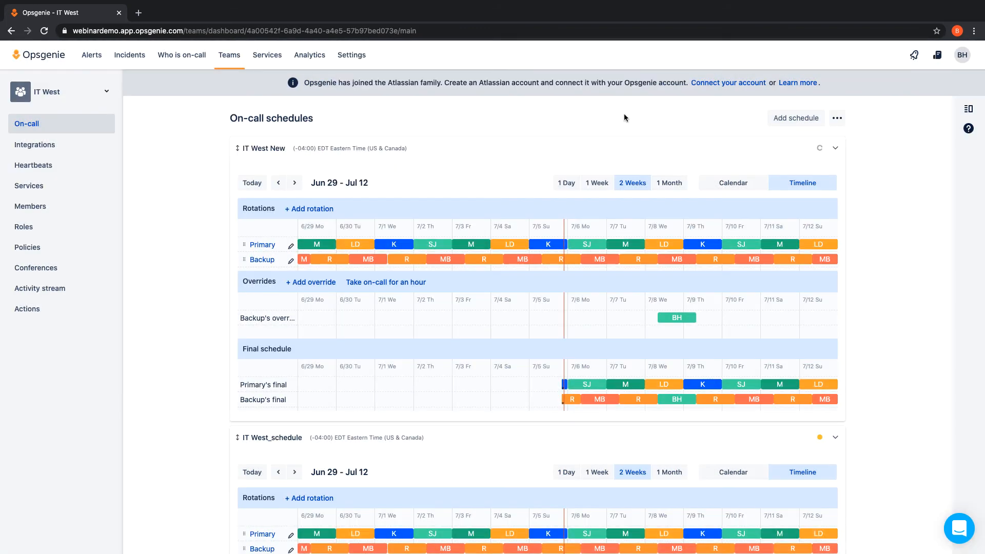
mouse_move(769, 148)
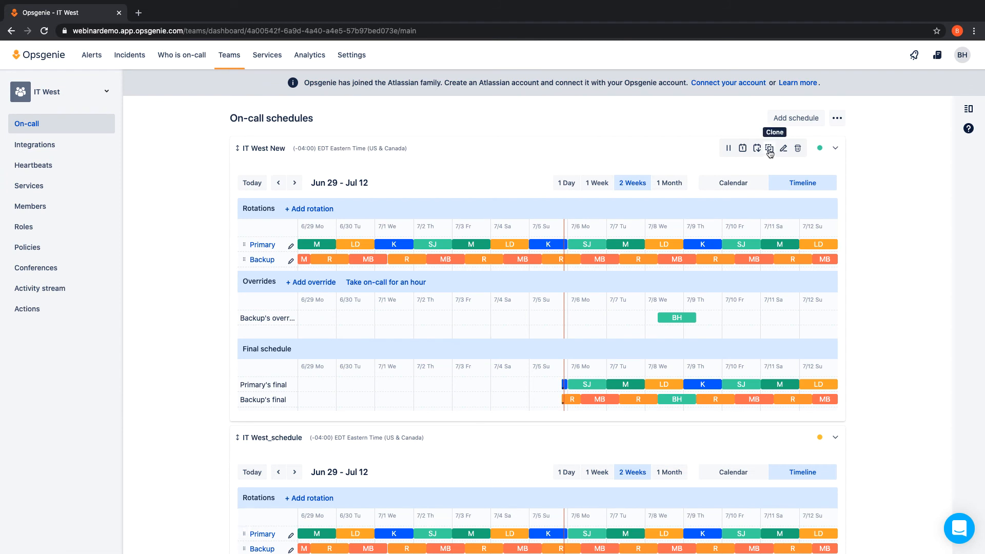